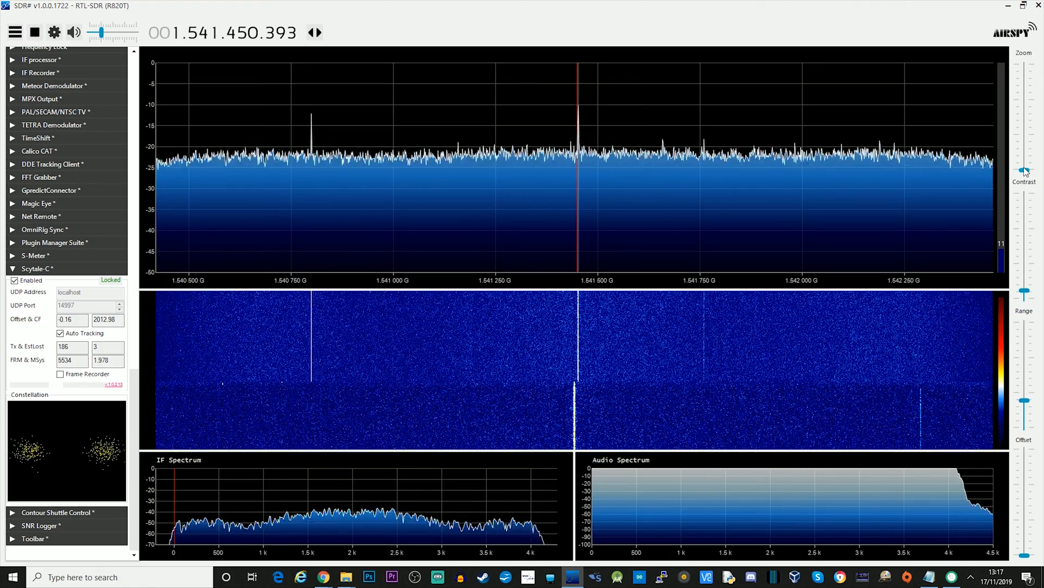
mouse_move(979, 176)
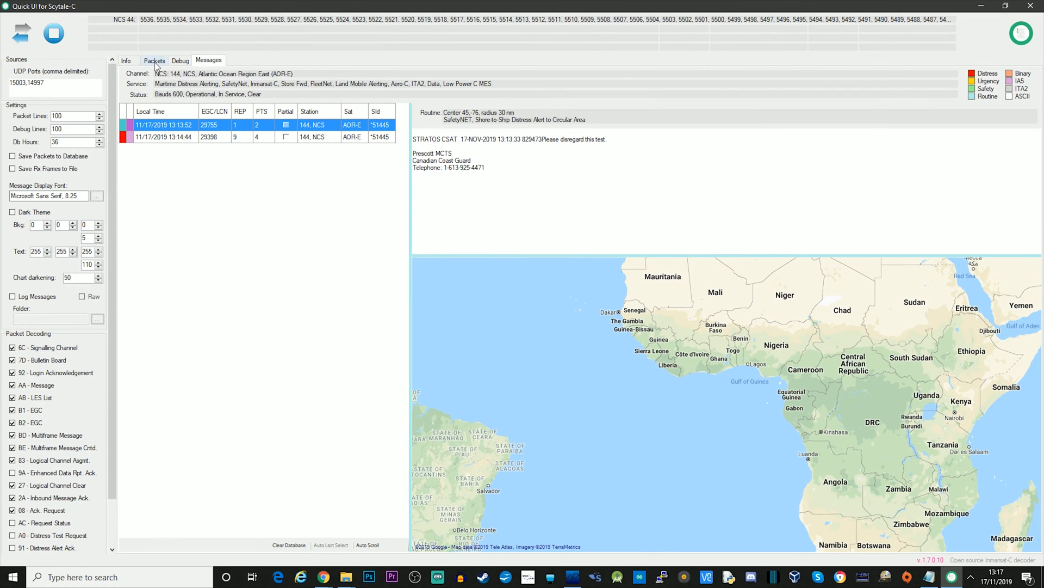
left_click(180, 60)
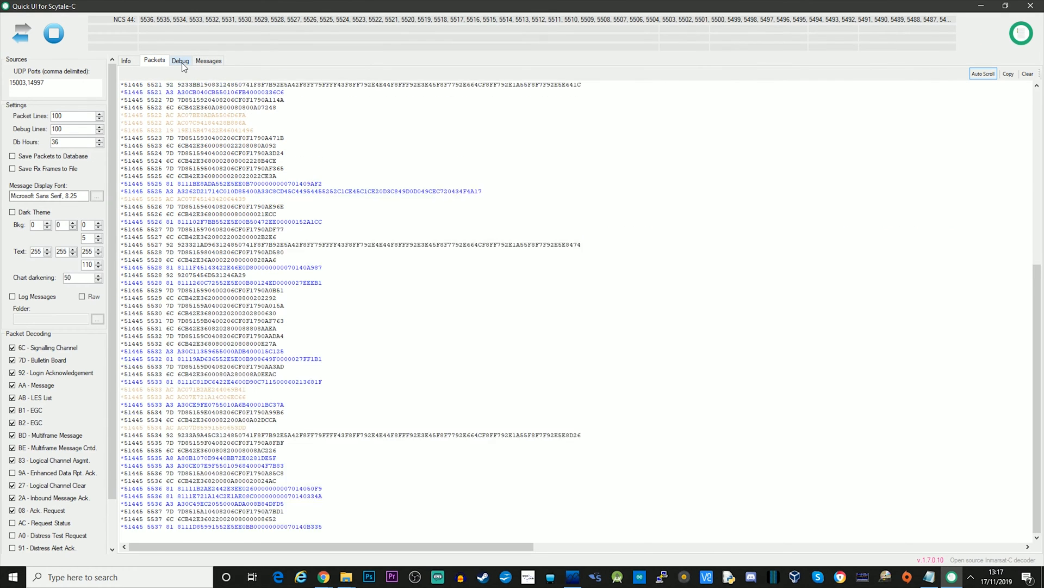
left_click(208, 60)
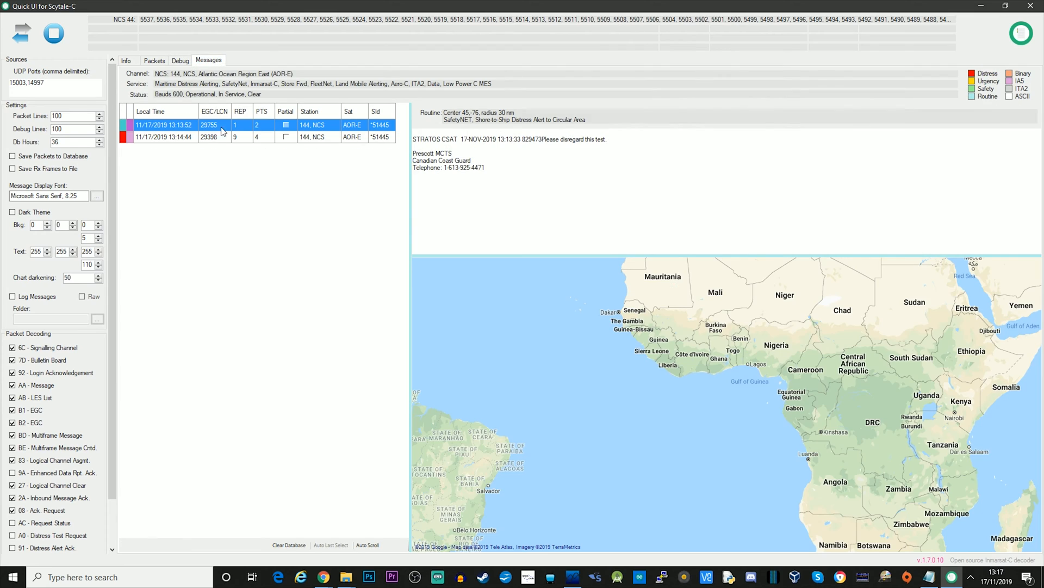
mouse_move(735, 255)
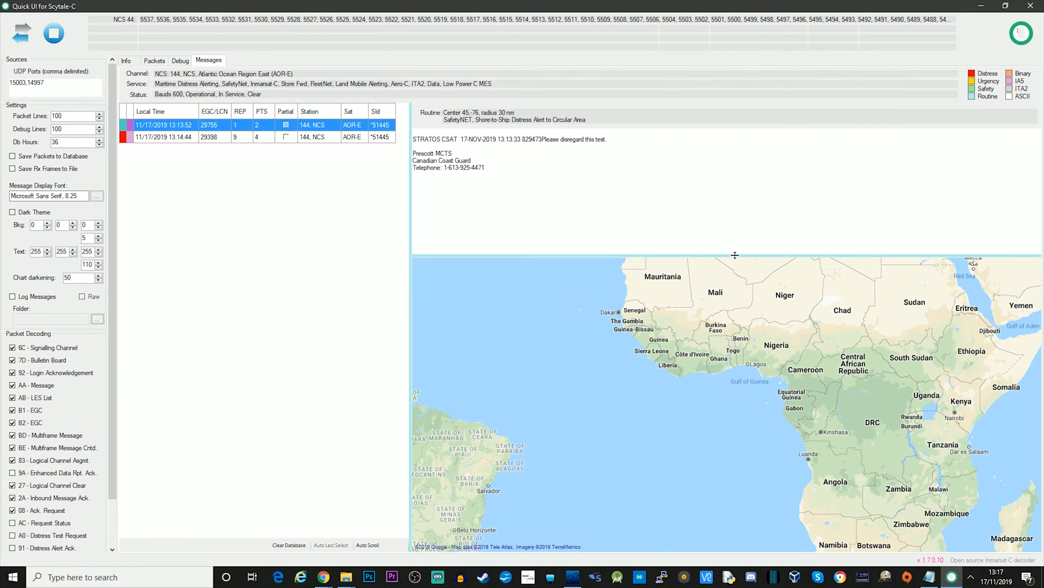
mouse_move(558, 148)
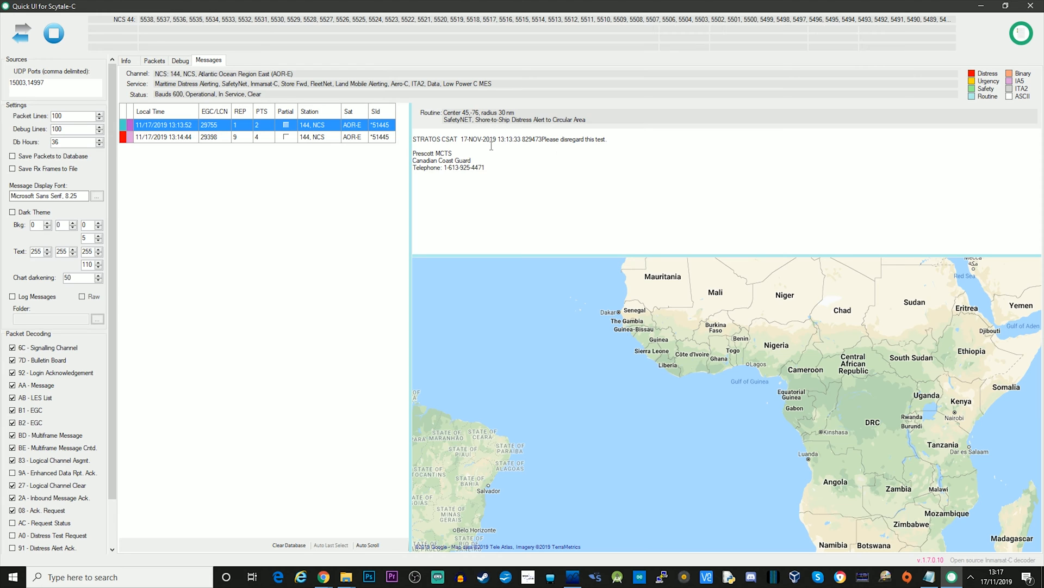
left_click(163, 137)
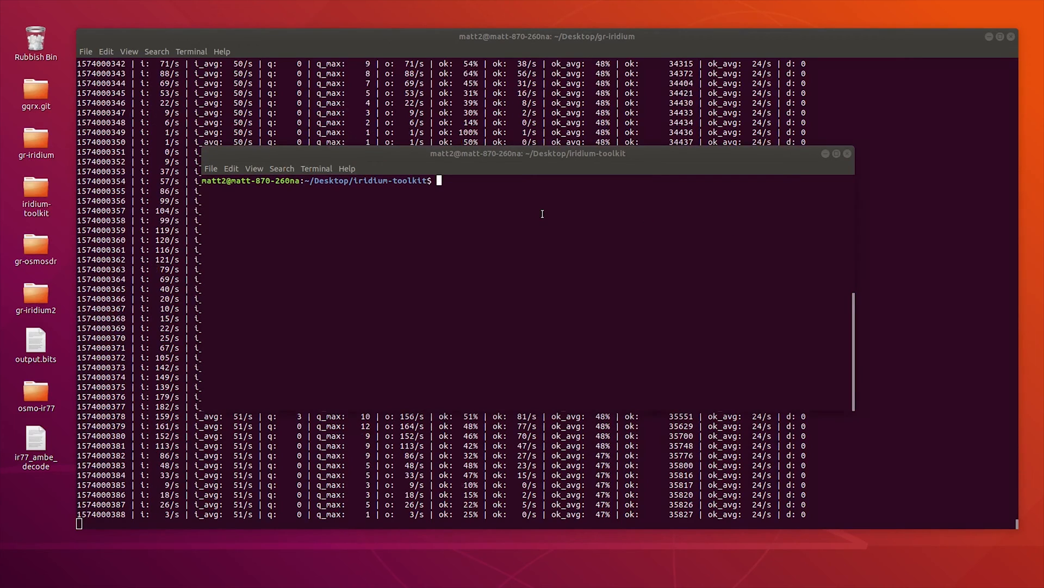
Step: Run pypy iridium-parser.py on ../gr-iridium/output.bits, writing results to output.parsed
type("pypy iridium-parser.py ../gr-iridium/output.bits > output.parsed")
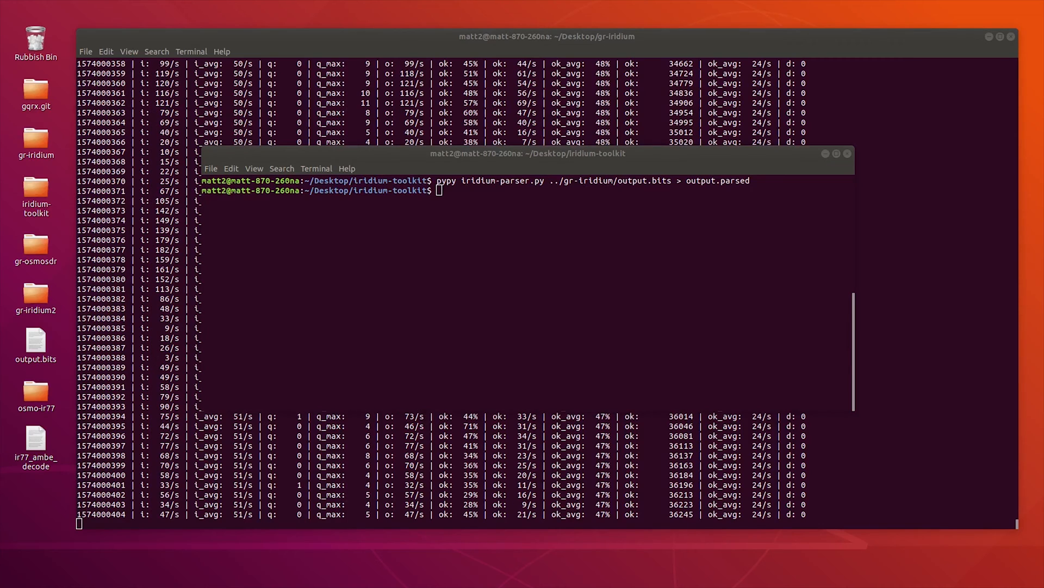
Step: Run sudo ./reassembler.py on output.parsed, correcting the mode argument to 'pag'
type("sudo ./reassembler.py -i output.parsed -m <mode>")
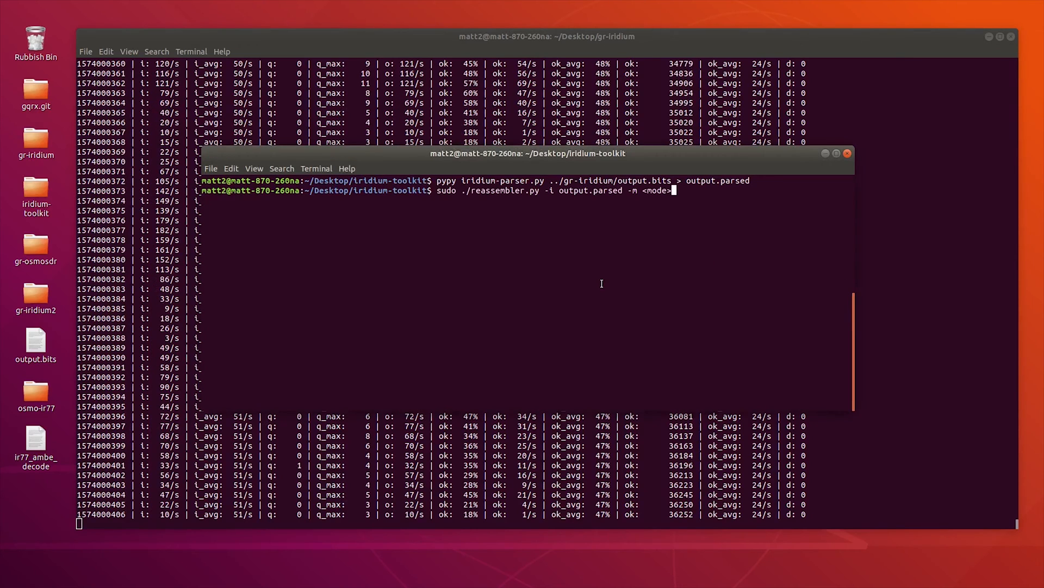
key("BackSpace")
type("sg")
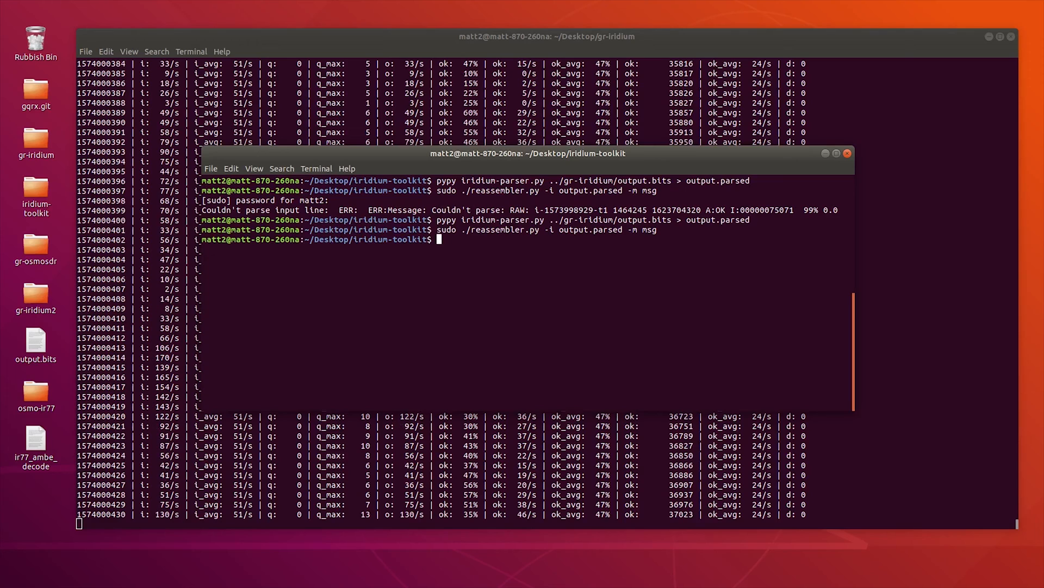
type("sudo ./reassembler.py -i output.parsed -m pag")
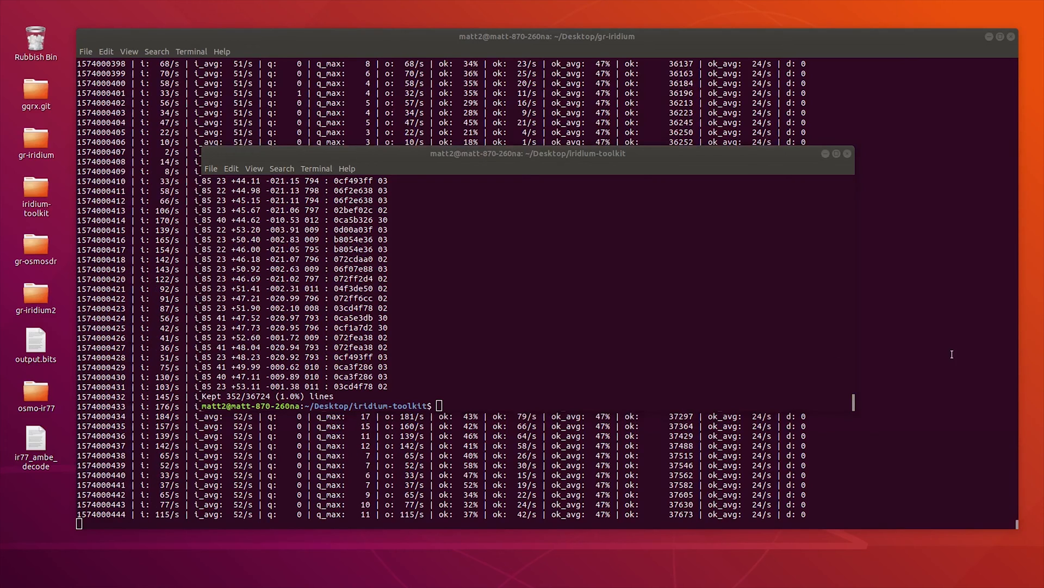
Step: Run sudo ./stats-voc.py output.parsed to plot frequency against position
type("sudo ./stats-voc.py output.parsed")
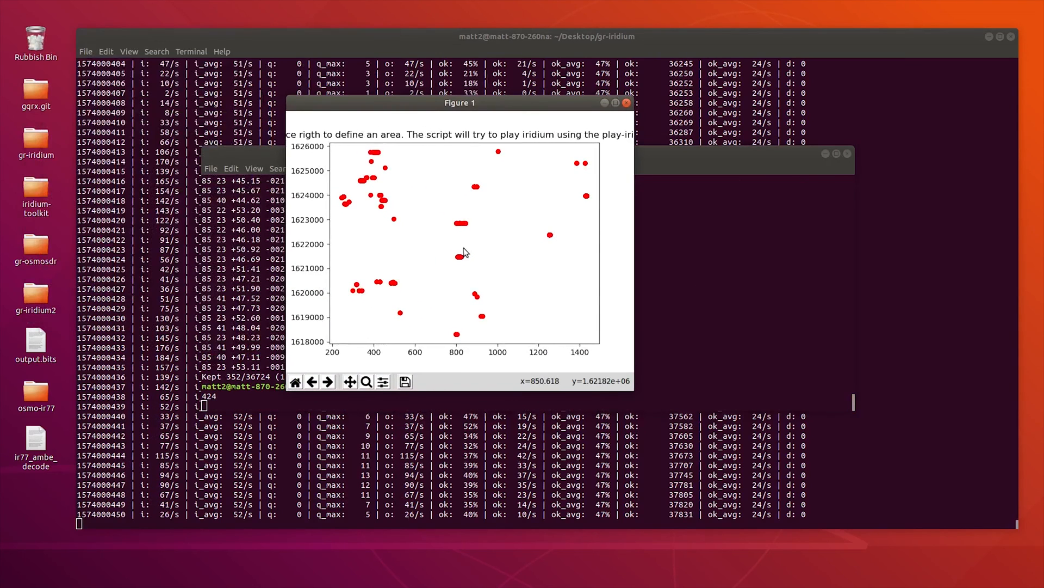
mouse_move(460, 210)
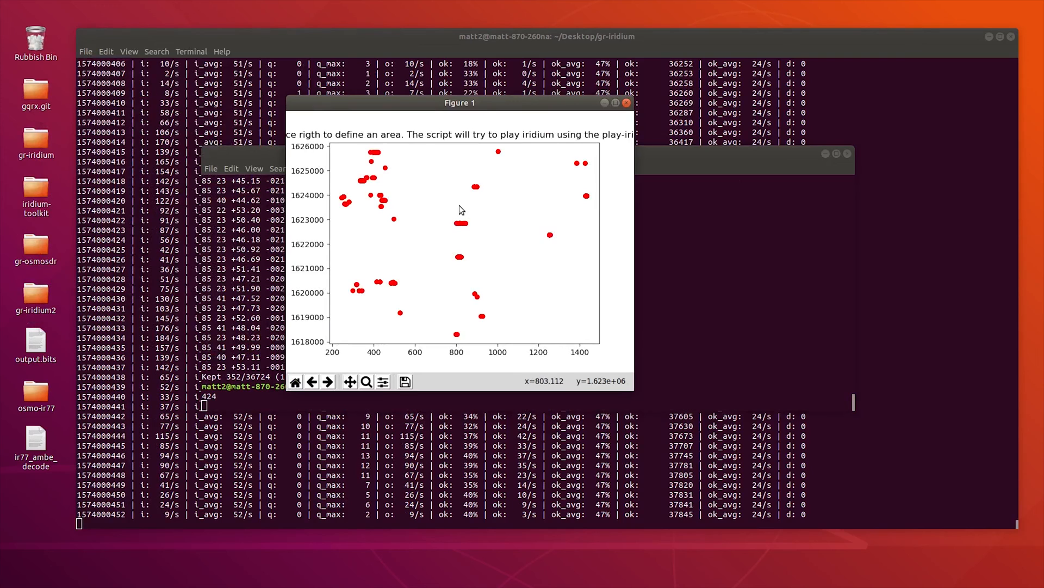